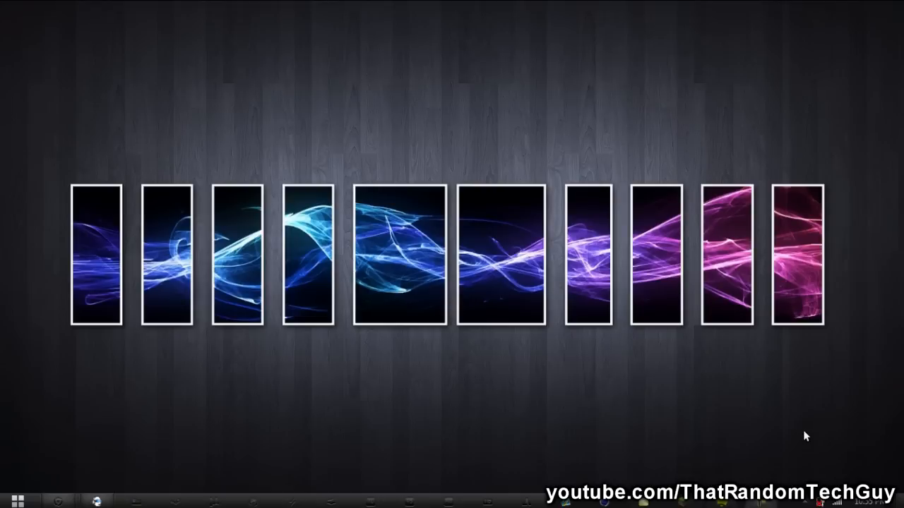
mouse_move(220, 419)
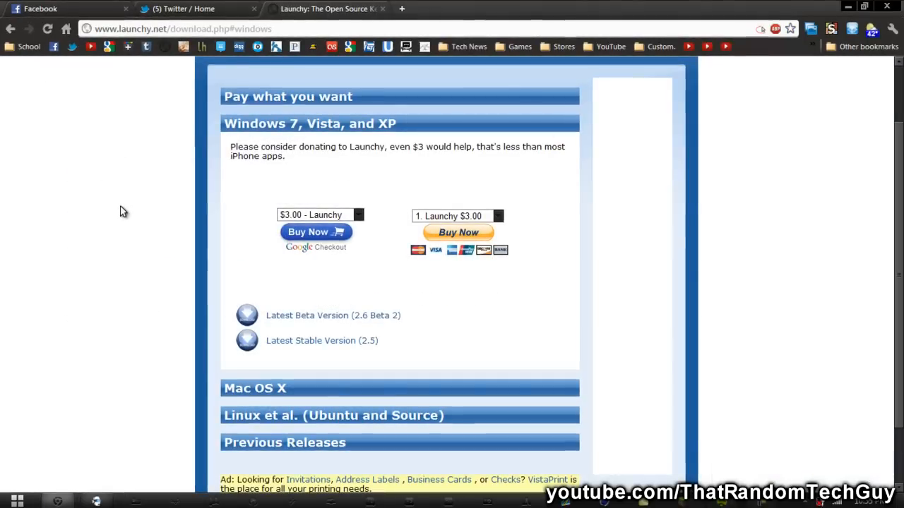
mouse_move(118, 209)
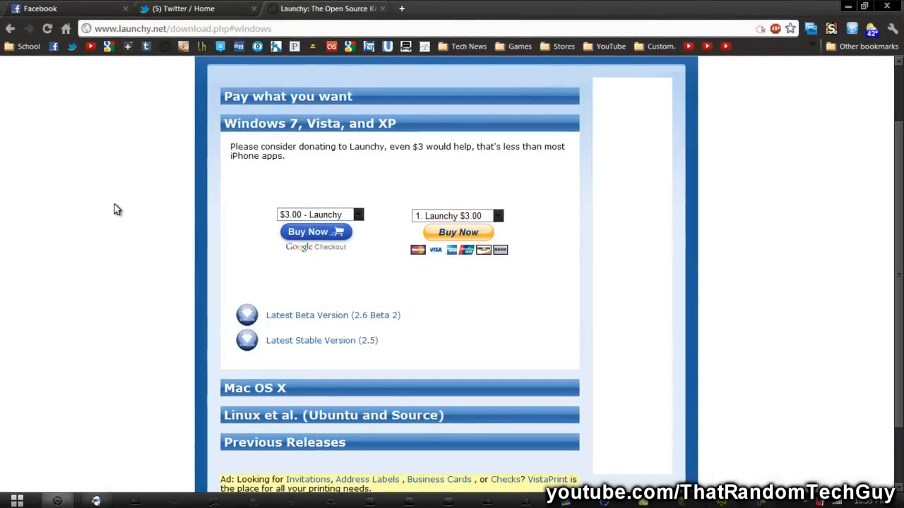
scroll(up, 3)
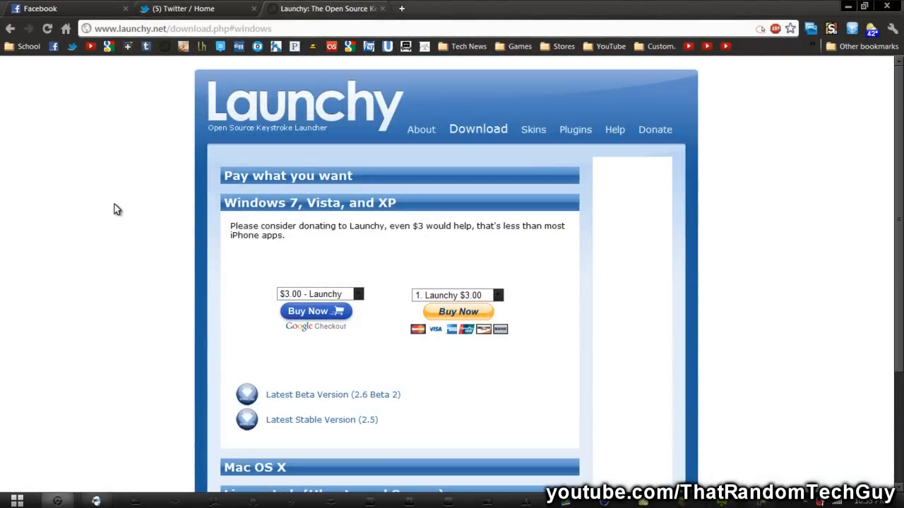
mouse_move(318, 202)
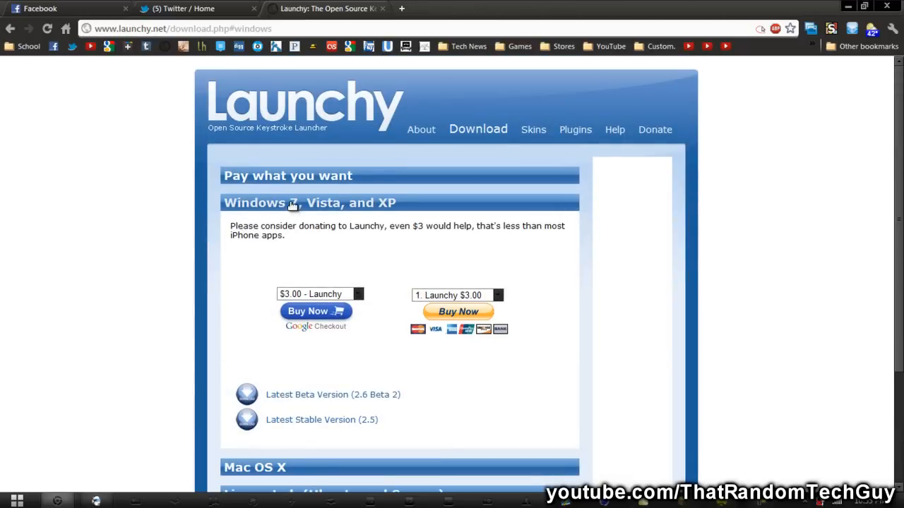
scroll(down, 3)
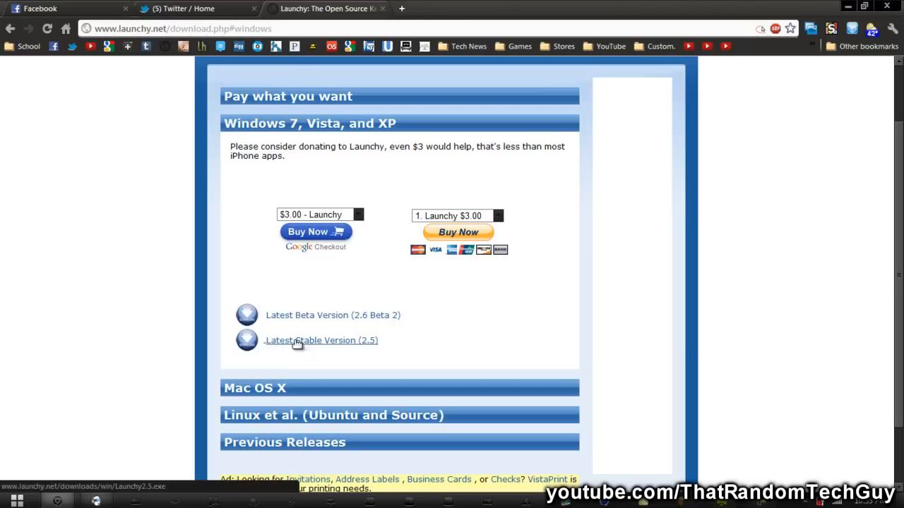
mouse_move(342, 346)
text(notepad)
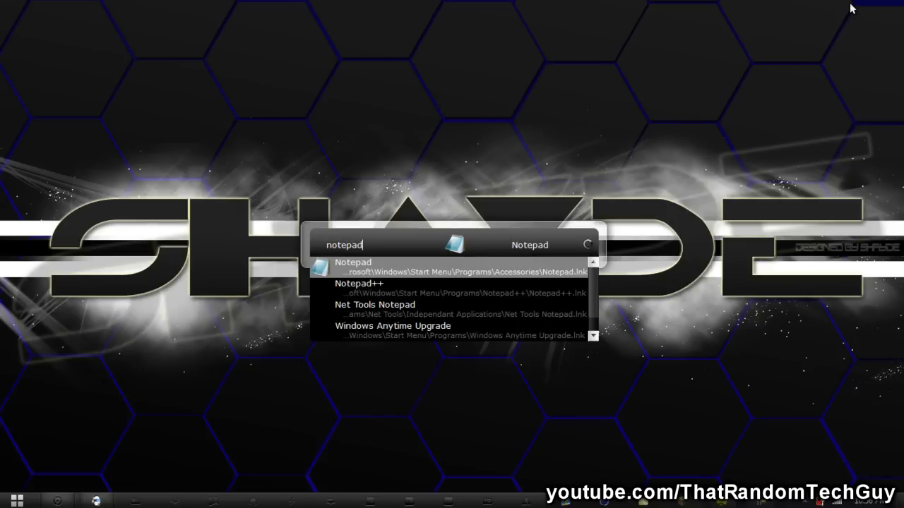
Launch Notepad from Launchy's matching results for 'notepad'.
click(353, 267)
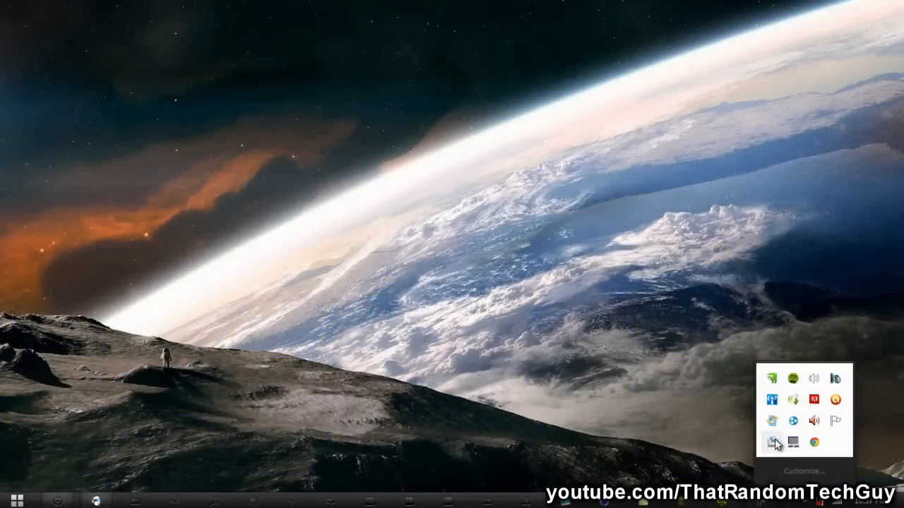
From the Launchy tray menu, open Options and select the Spotlight Wide skin.
right_click(772, 443)
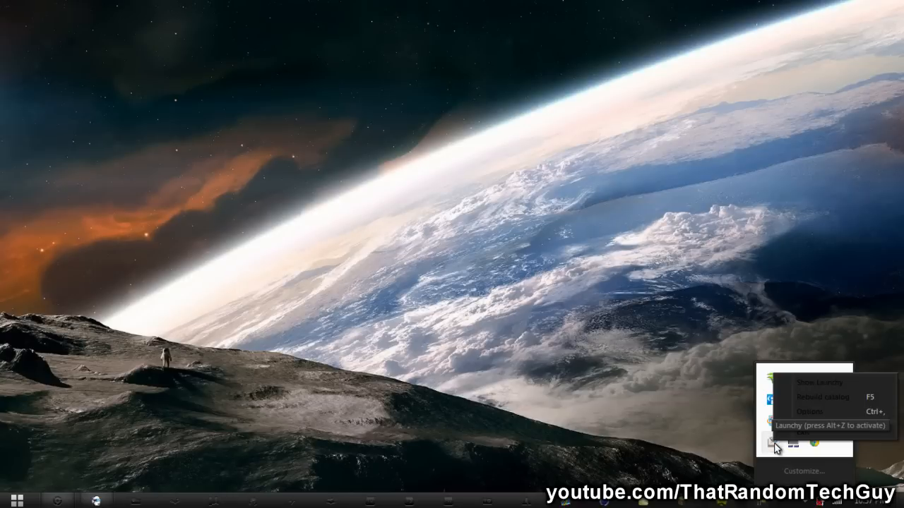
click(805, 412)
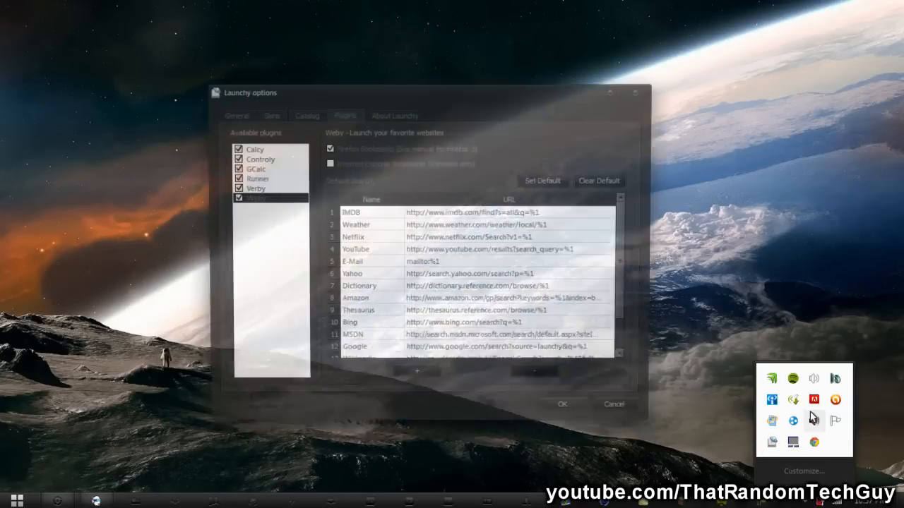
click(268, 114)
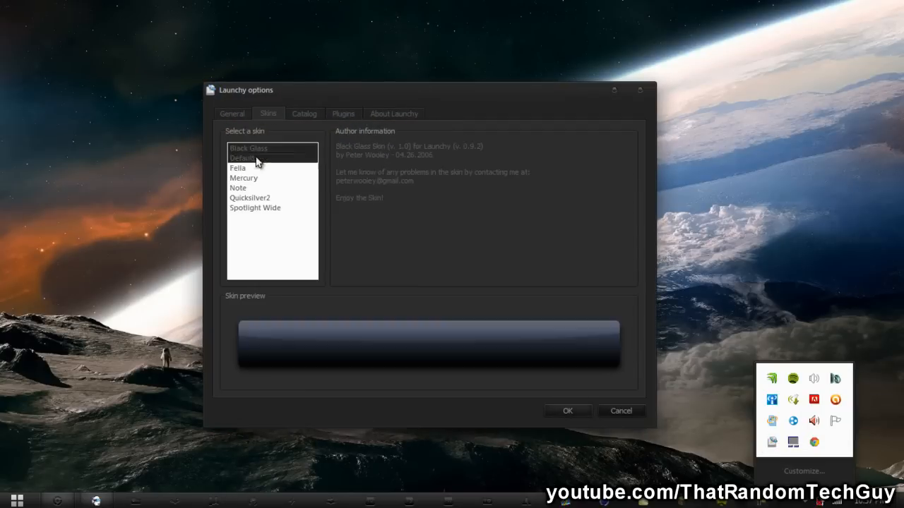
click(255, 207)
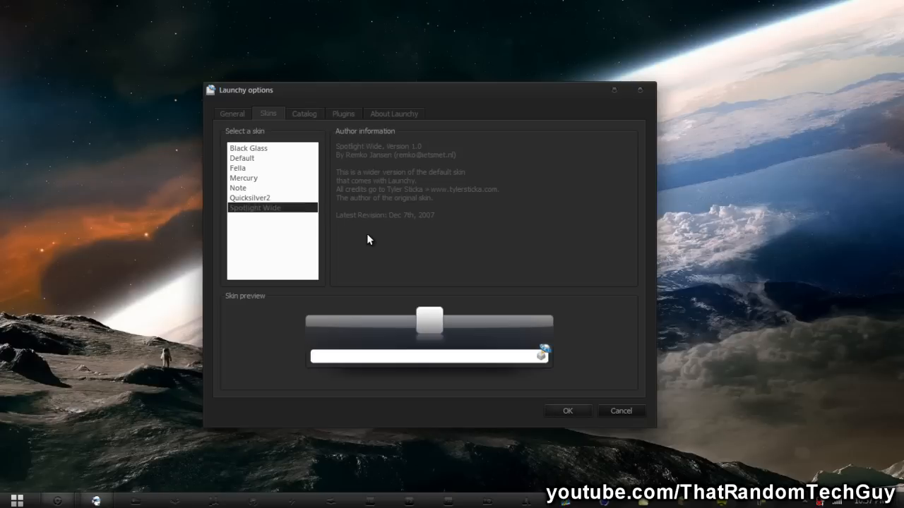
mouse_move(412, 243)
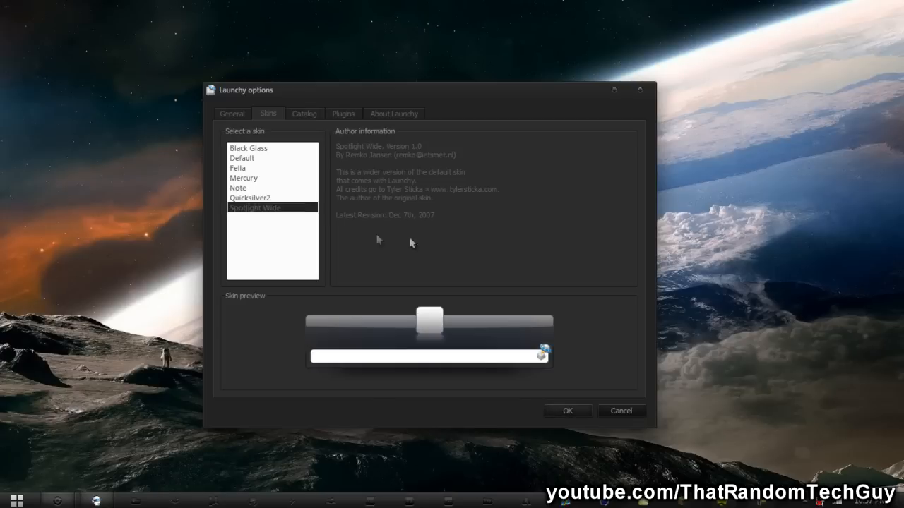
Confirm the Spotlight Wide skin with OK and click into the launcher's input box.
click(567, 411)
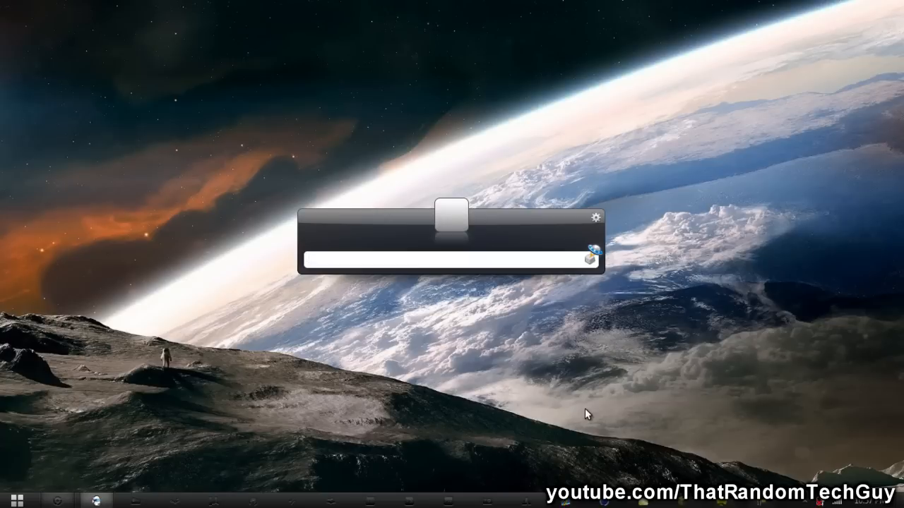
click(445, 260)
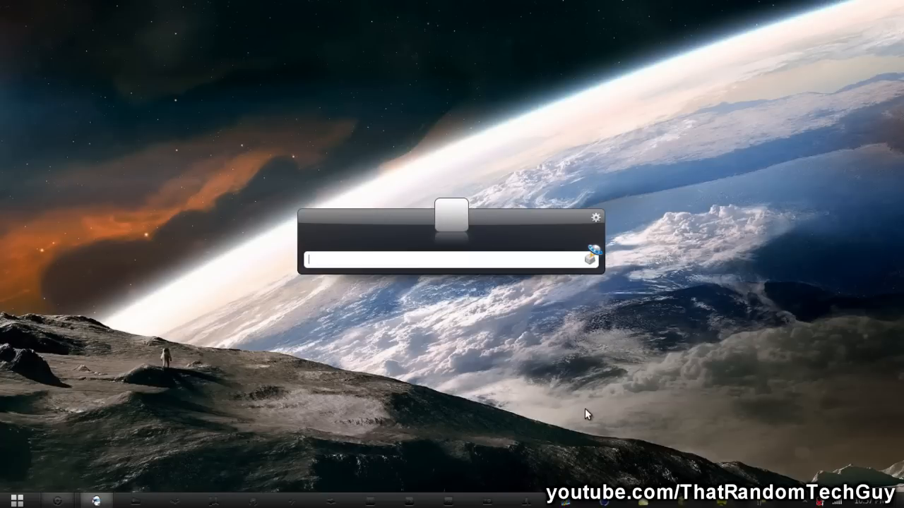